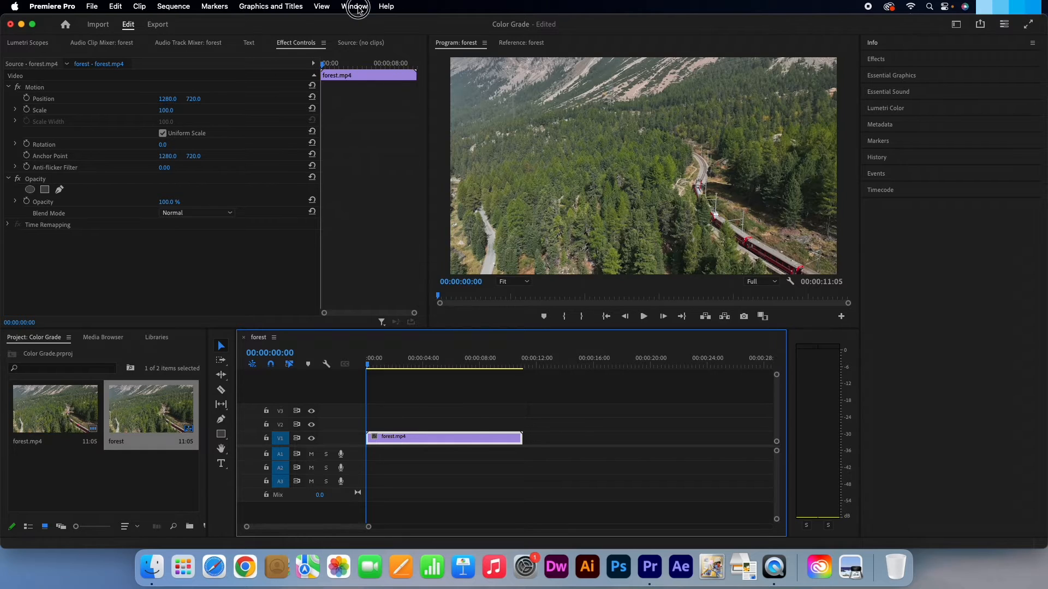
# - Switch to the All Panels workspace and expand the Effects library
pyautogui.click(354, 6)
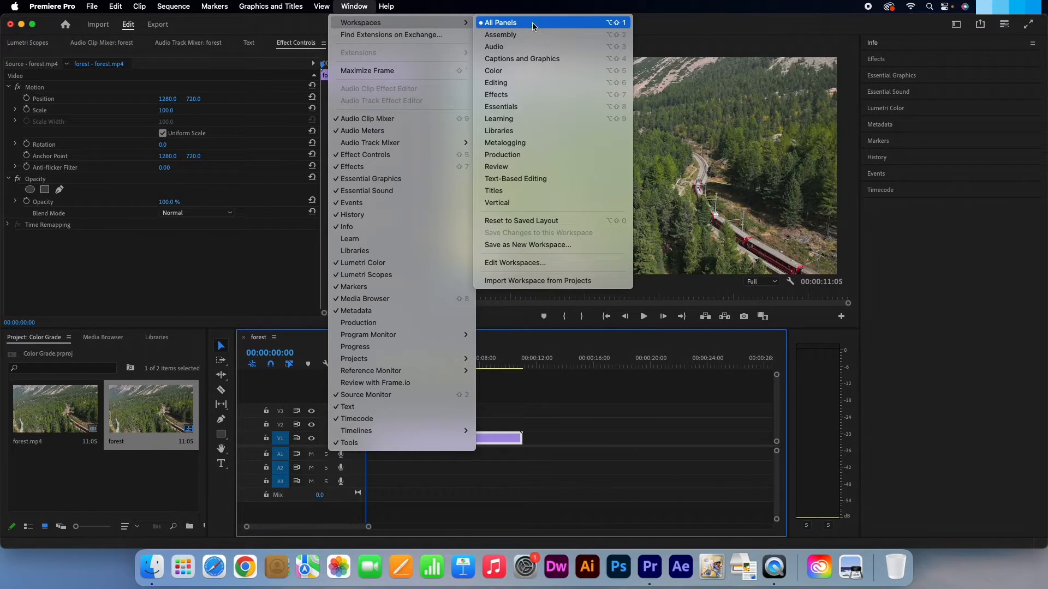
pyautogui.click(499, 21)
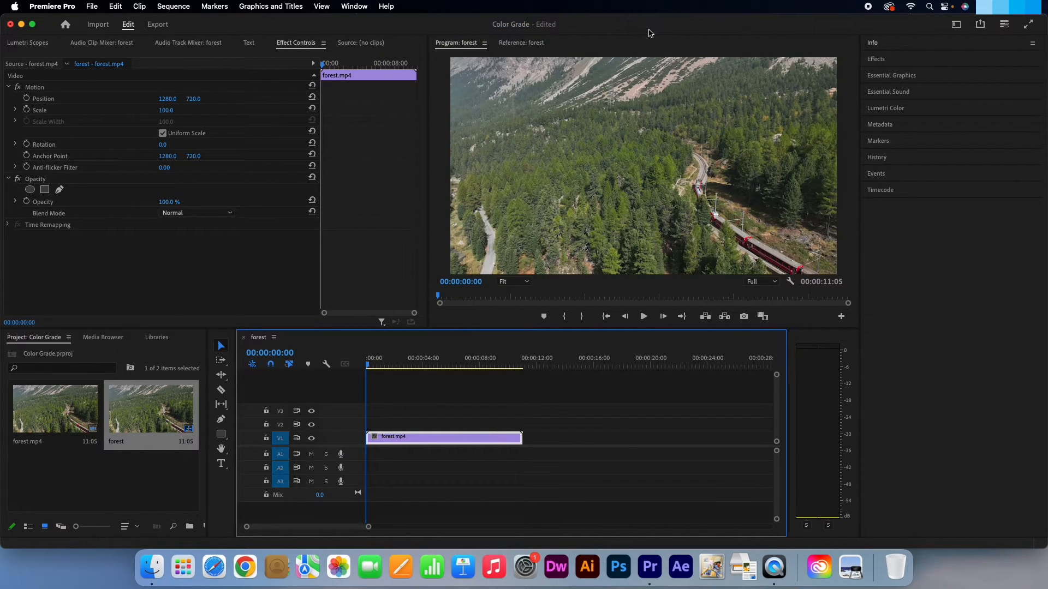
pyautogui.click(876, 59)
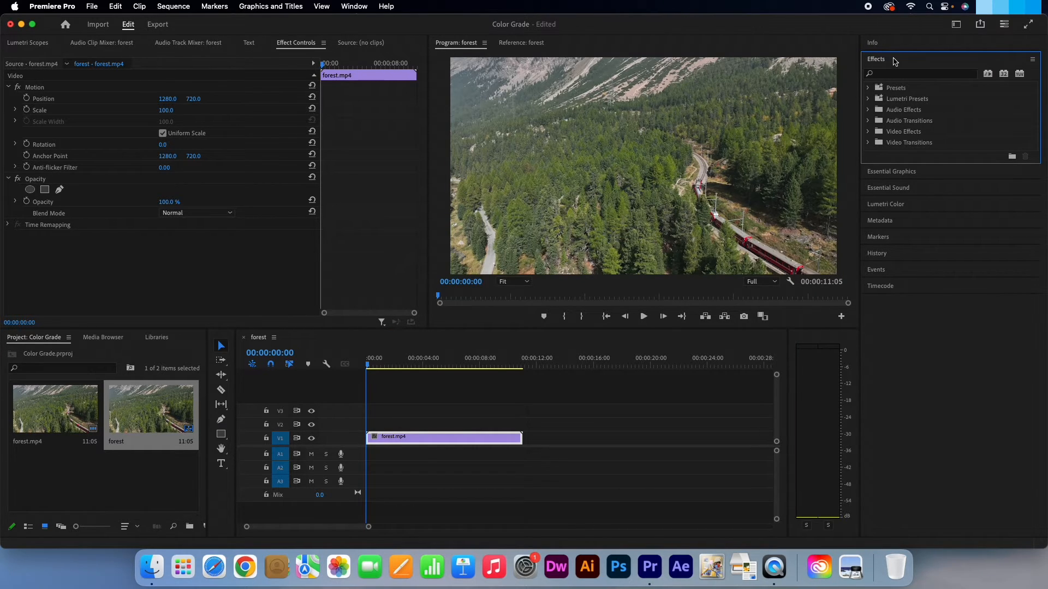
# - Expand Video Effects > Color Correction to reach Lumetri Color for the forest clip
pyautogui.click(867, 131)
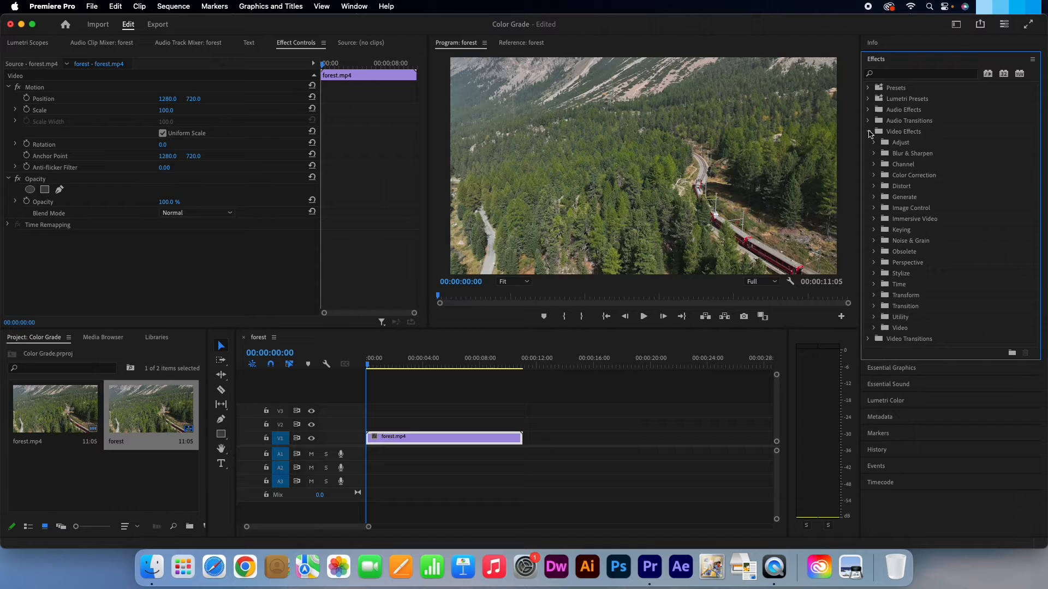
pyautogui.moveTo(875, 178)
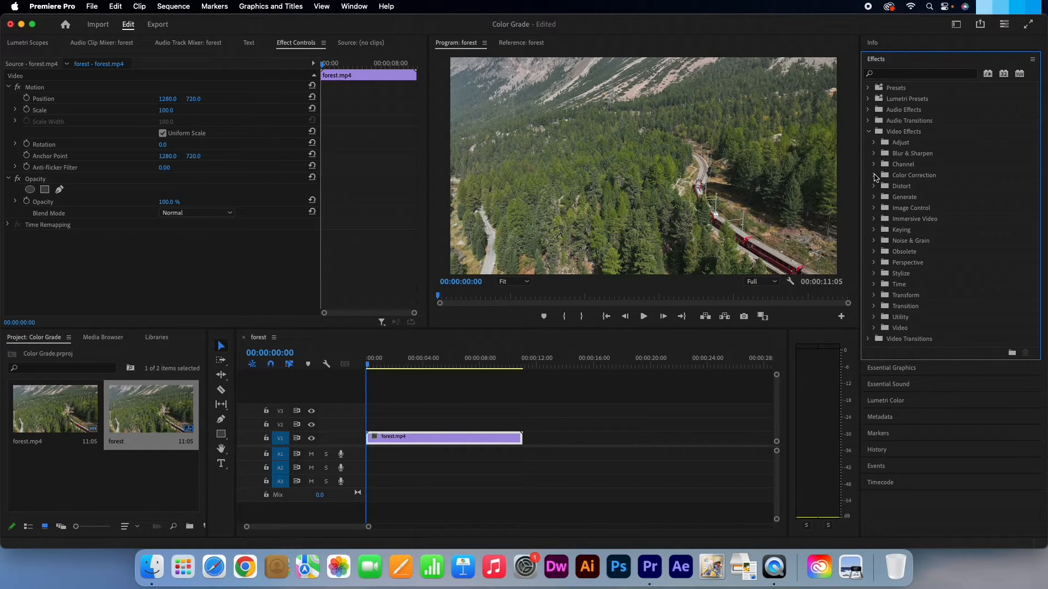
pyautogui.click(874, 174)
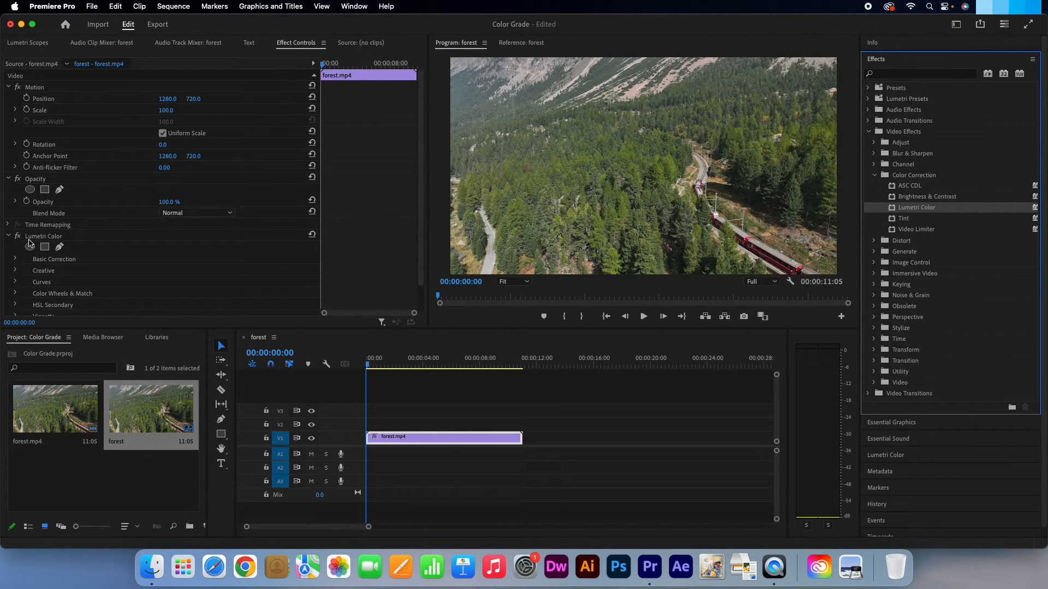
# - In Basic Correction, set the forest clip's saturation to 30
pyautogui.click(14, 260)
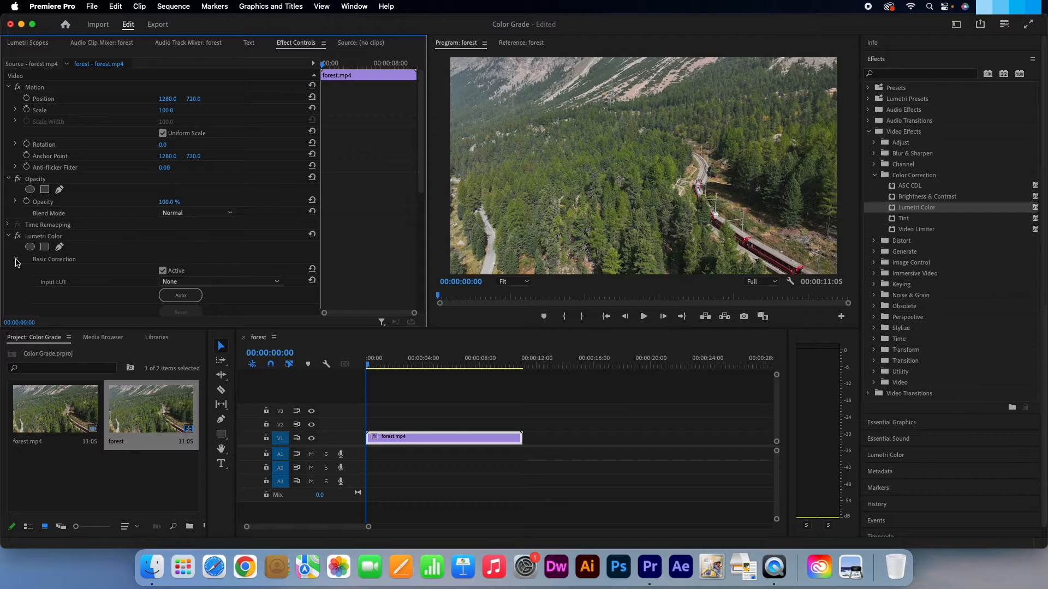
pyautogui.click(16, 259)
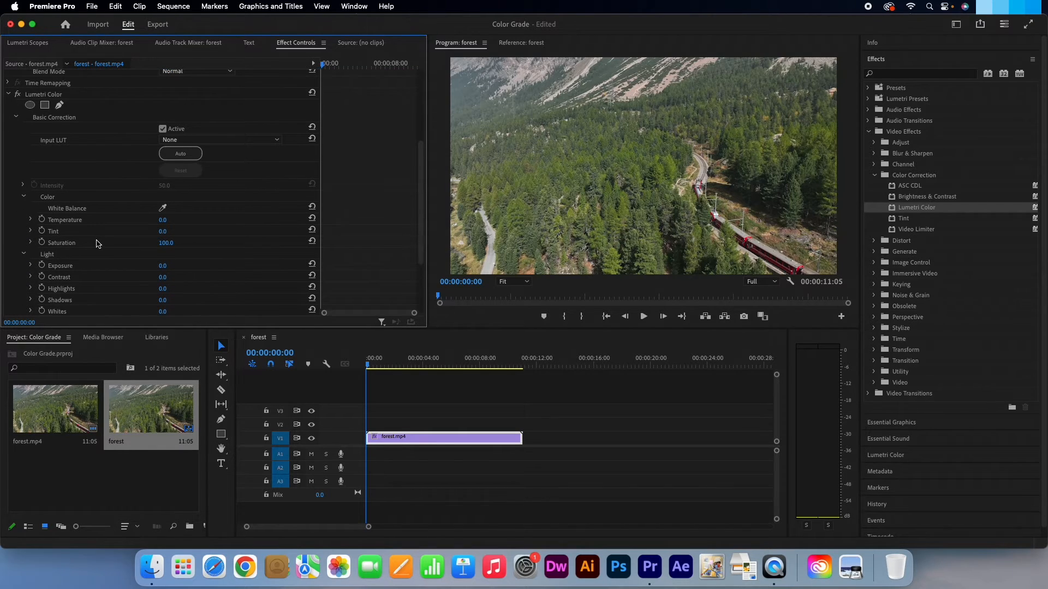
pyautogui.scroll(-3)
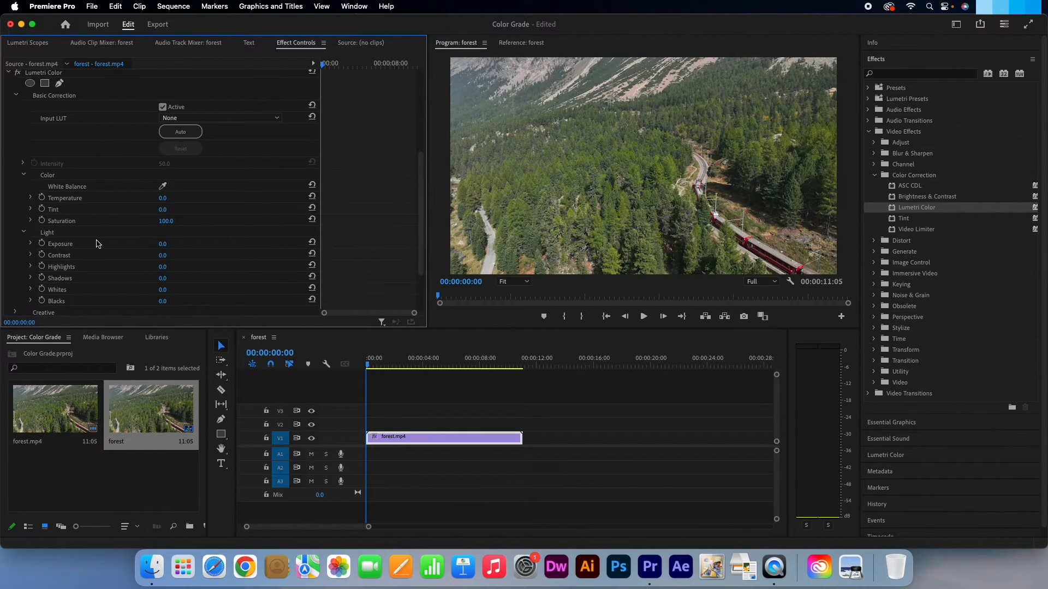
pyautogui.doubleClick(166, 221)
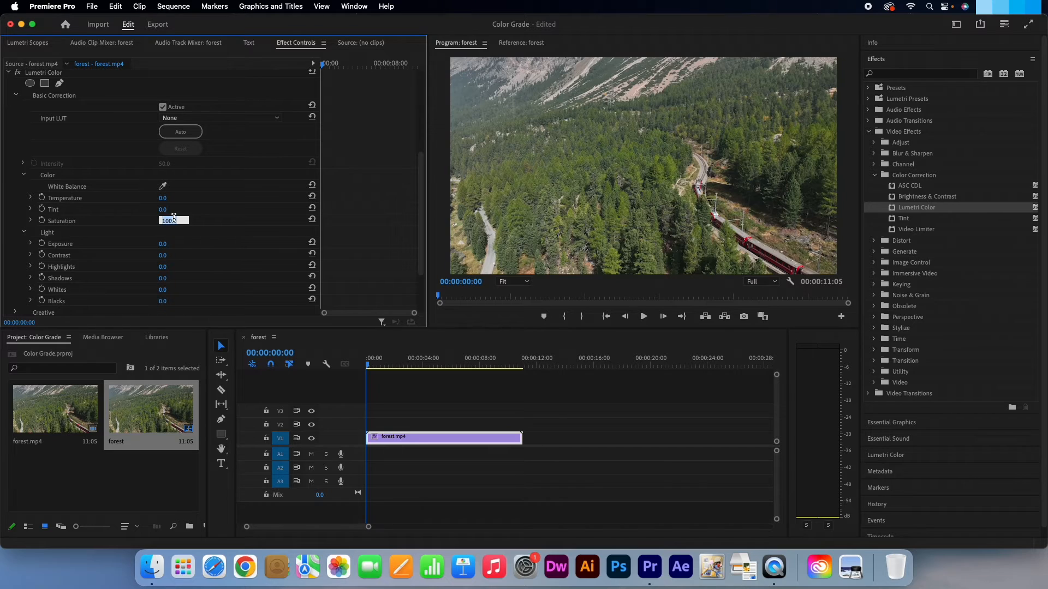
pyautogui.write('30')
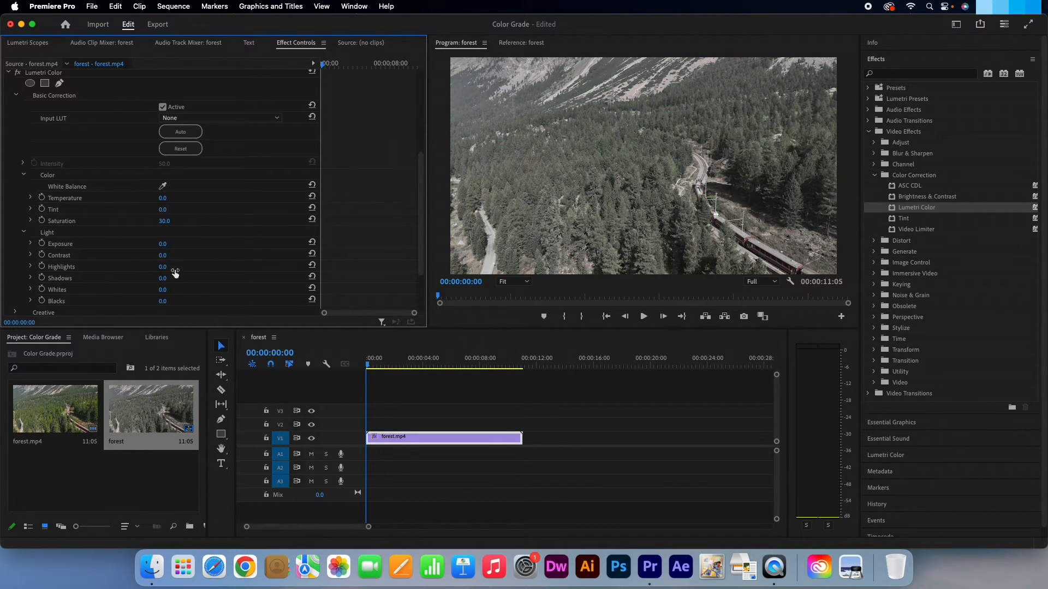
# - Set blacks to -50 and contrast to 70, then preview the graded clip
pyautogui.doubleClick(162, 302)
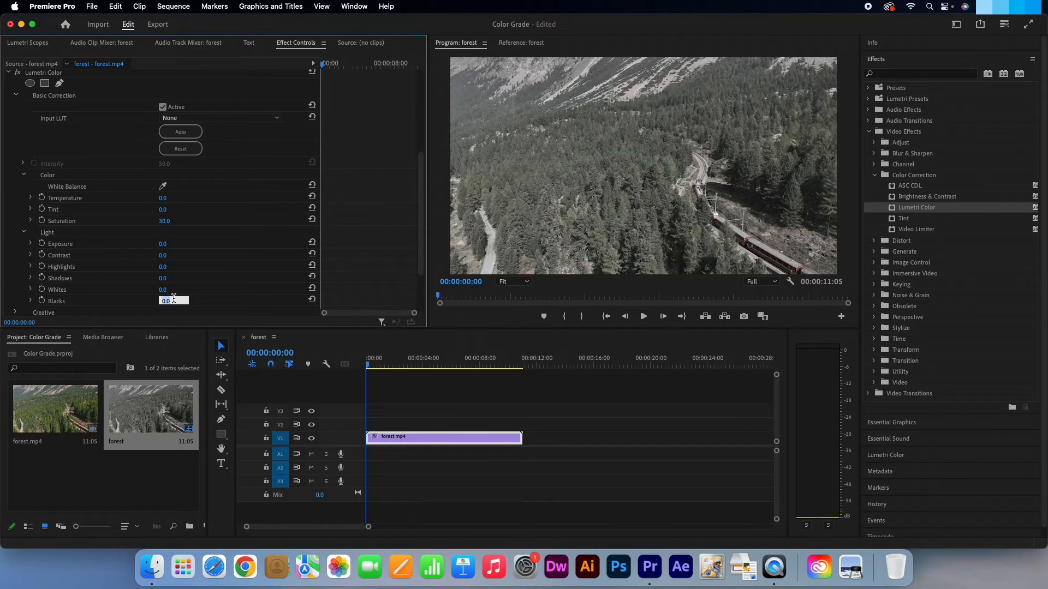
pyautogui.write('-50')
pyautogui.click(173, 255)
pyautogui.write('70')
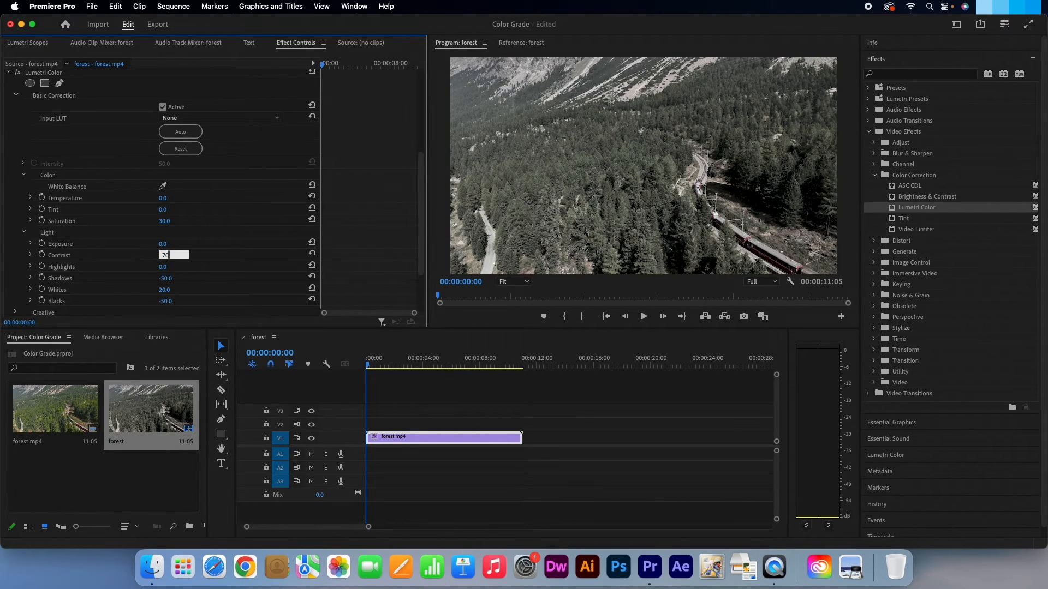
pyautogui.press('Return')
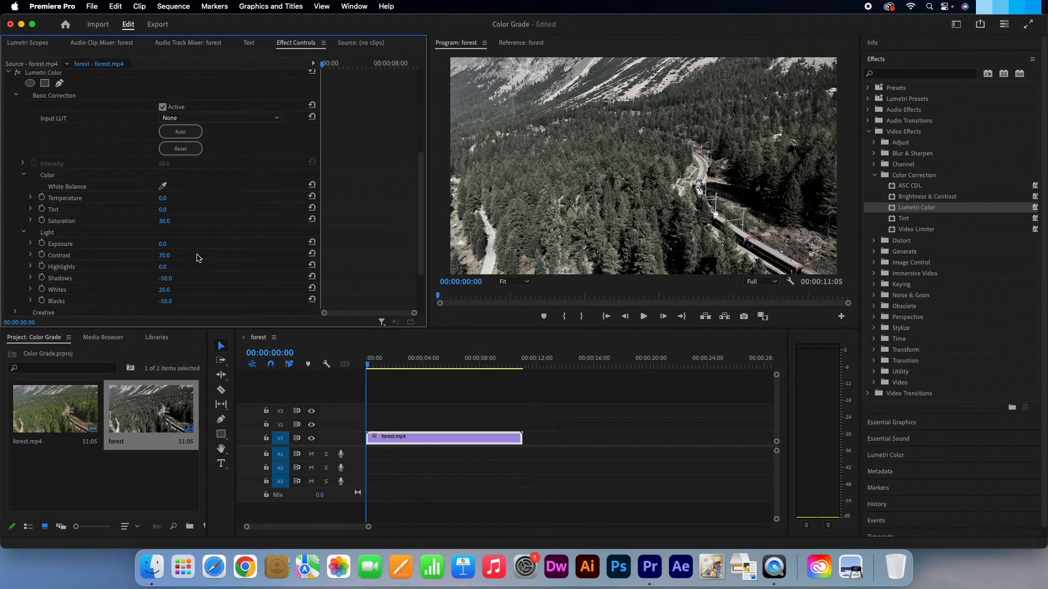
pyautogui.click(641, 316)
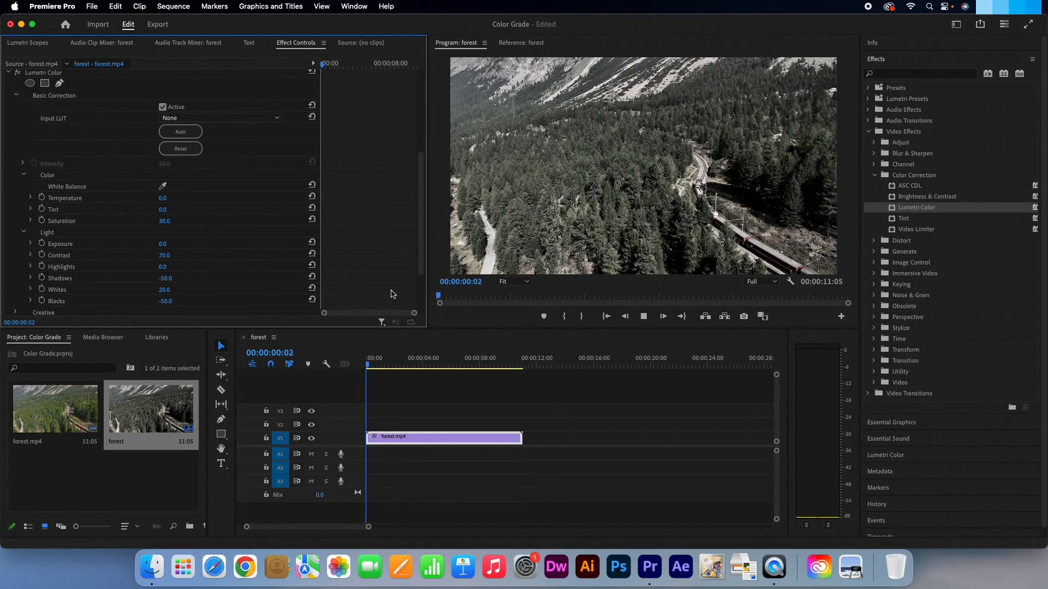